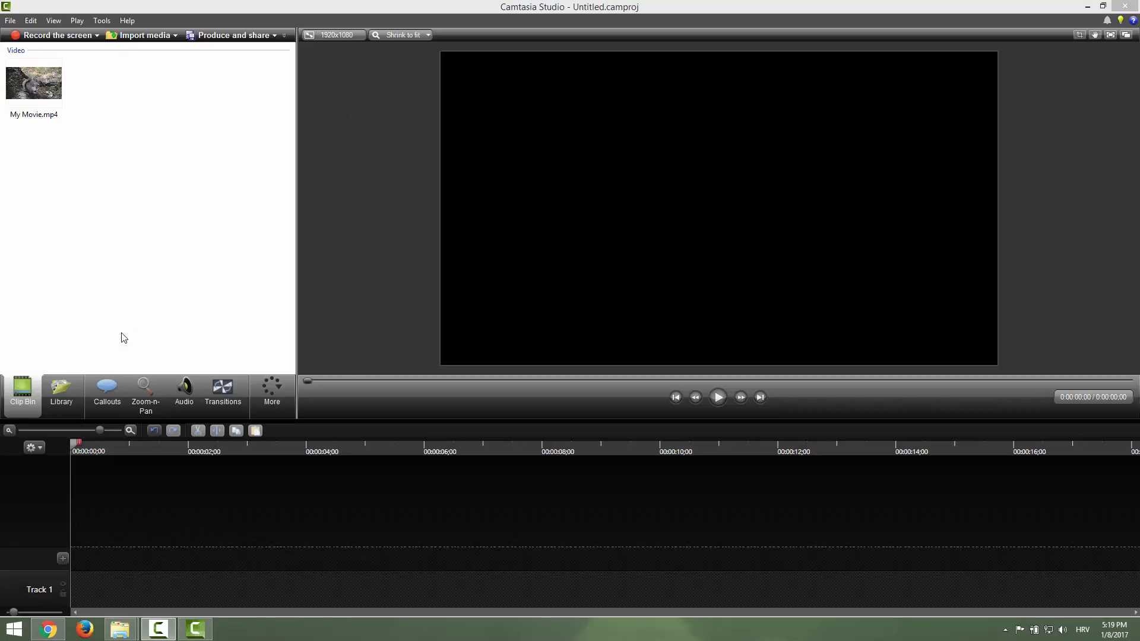
mouse_move(143, 261)
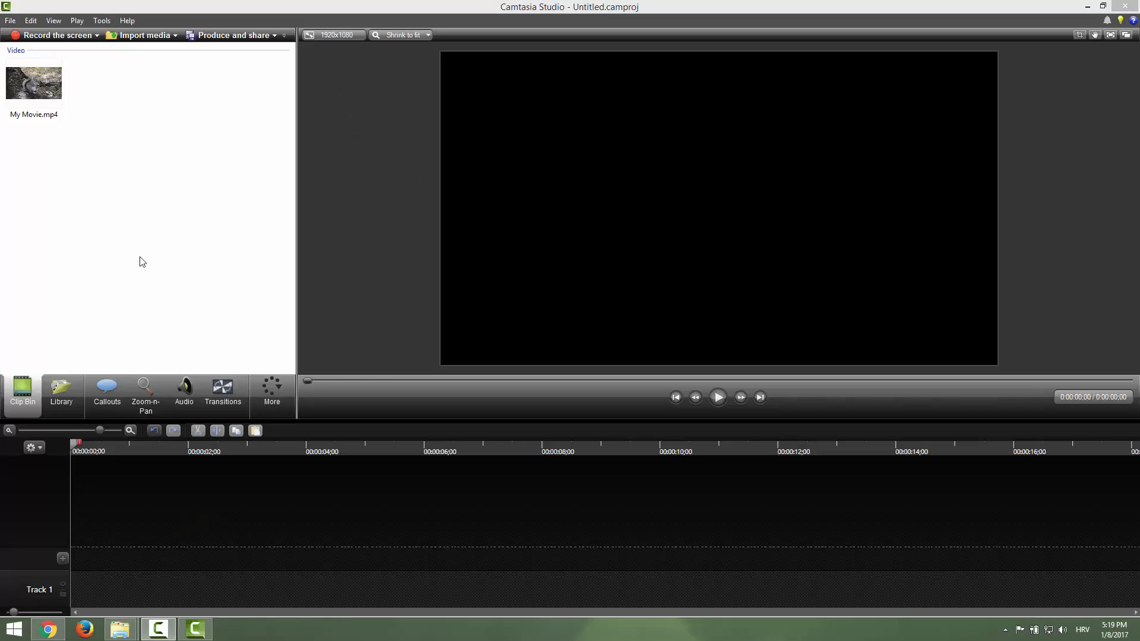
mouse_move(129, 244)
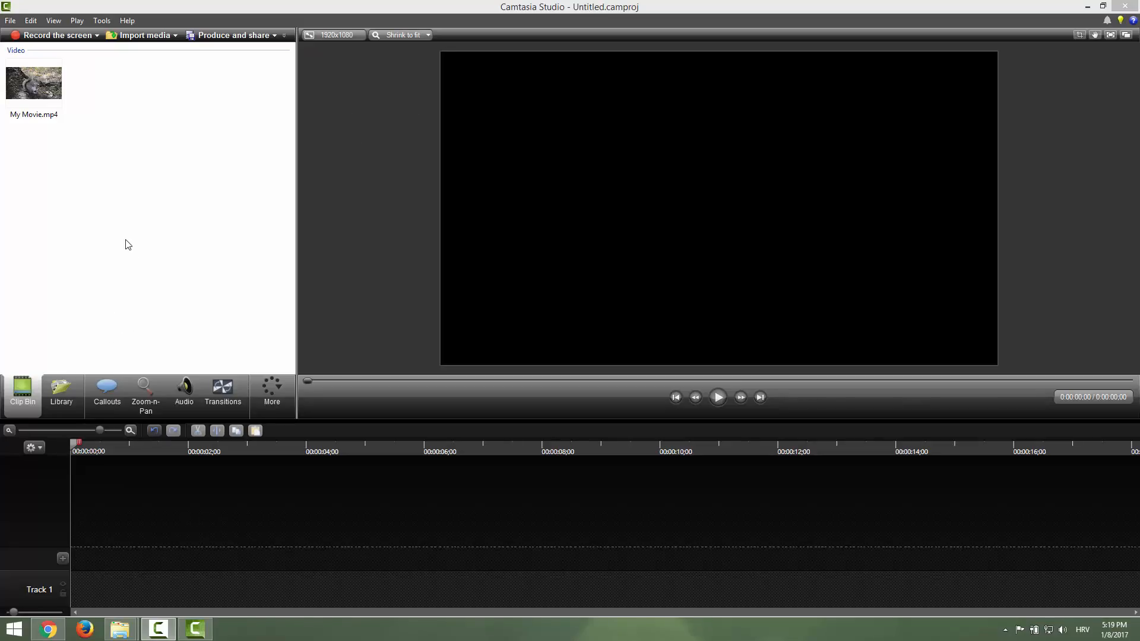
mouse_move(122, 238)
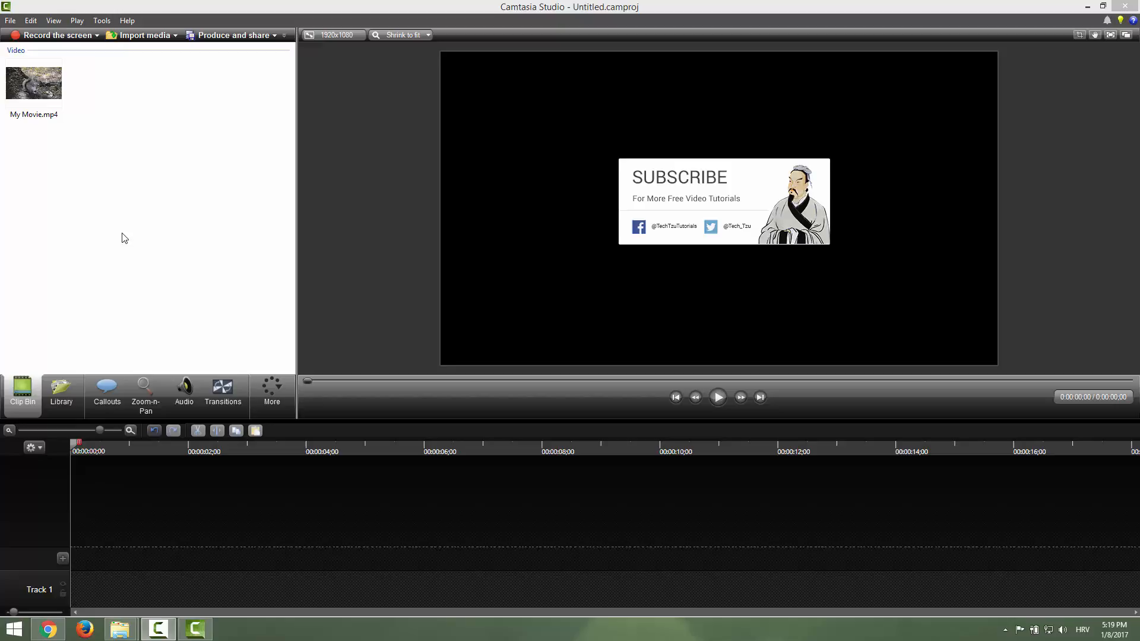
Place the My Movie.mp4 squirrel clip onto Track 1 of the timeline.
click(33, 82)
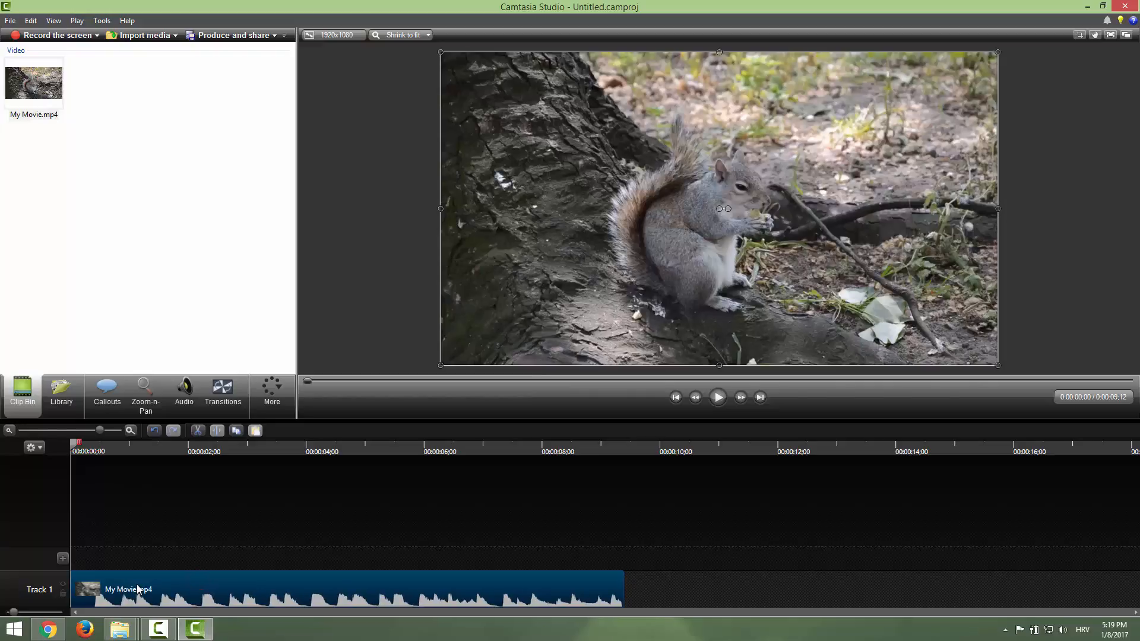
click(717, 397)
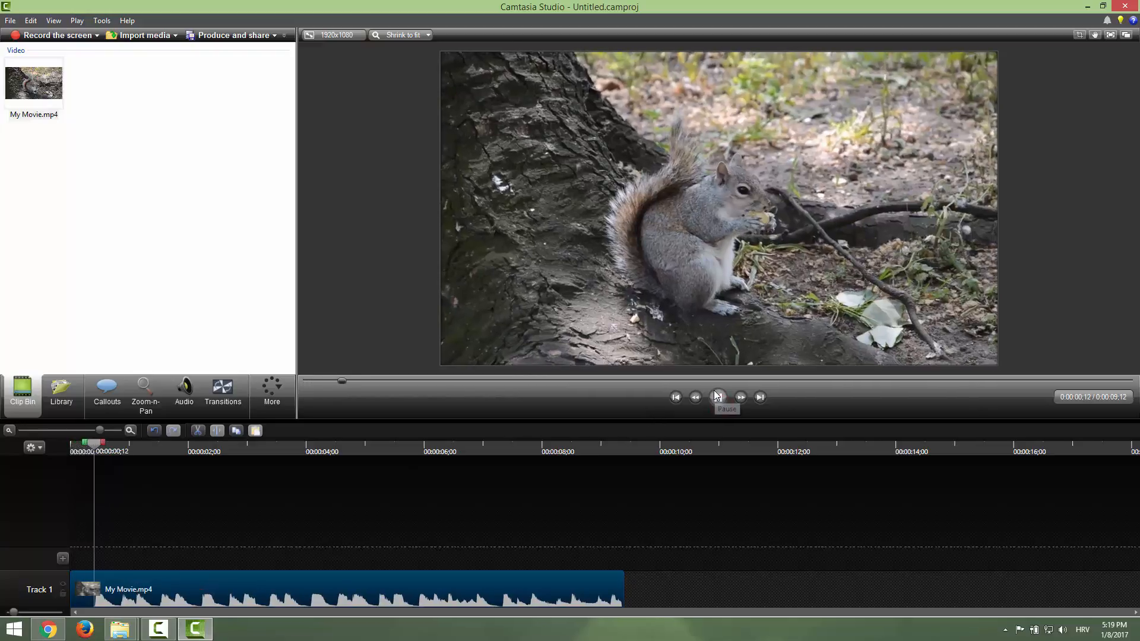
click(717, 396)
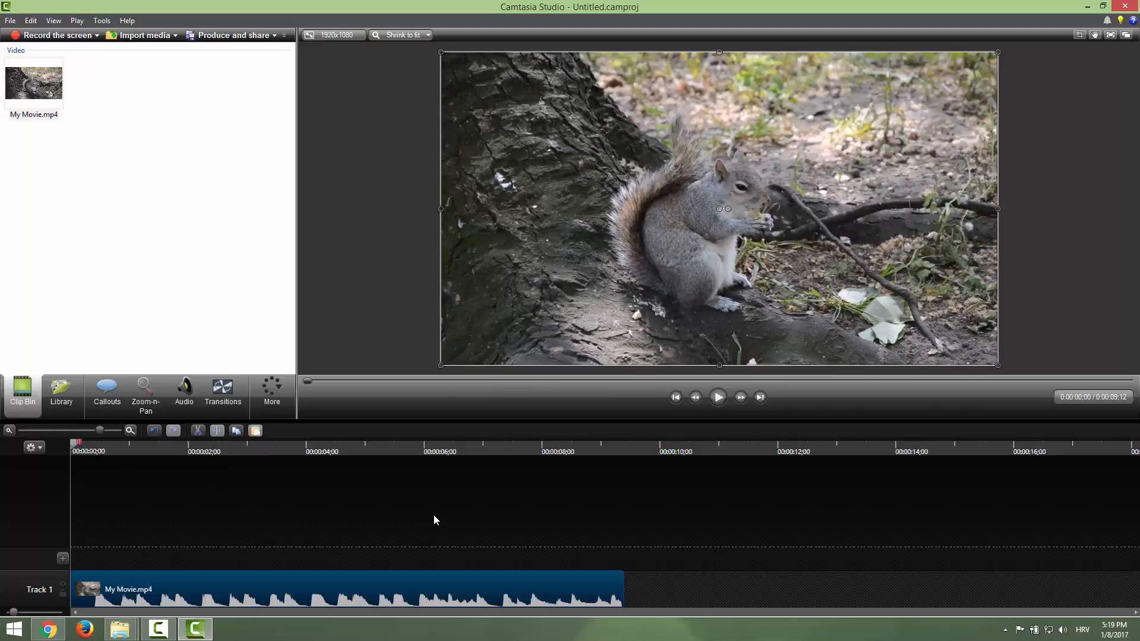
click(294, 590)
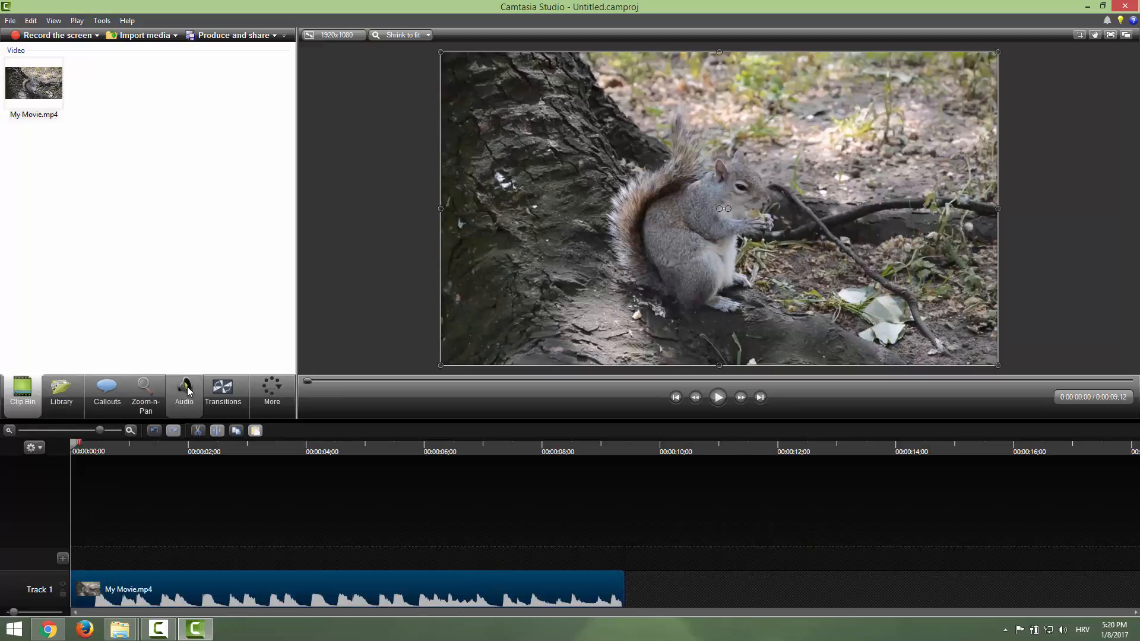
click(184, 395)
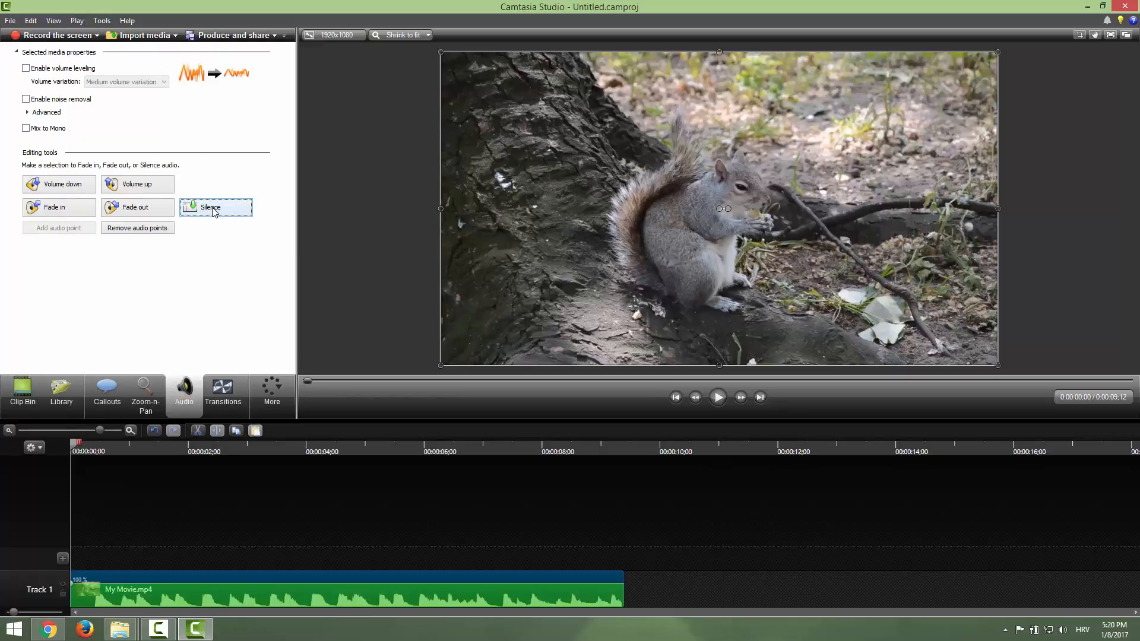
click(215, 207)
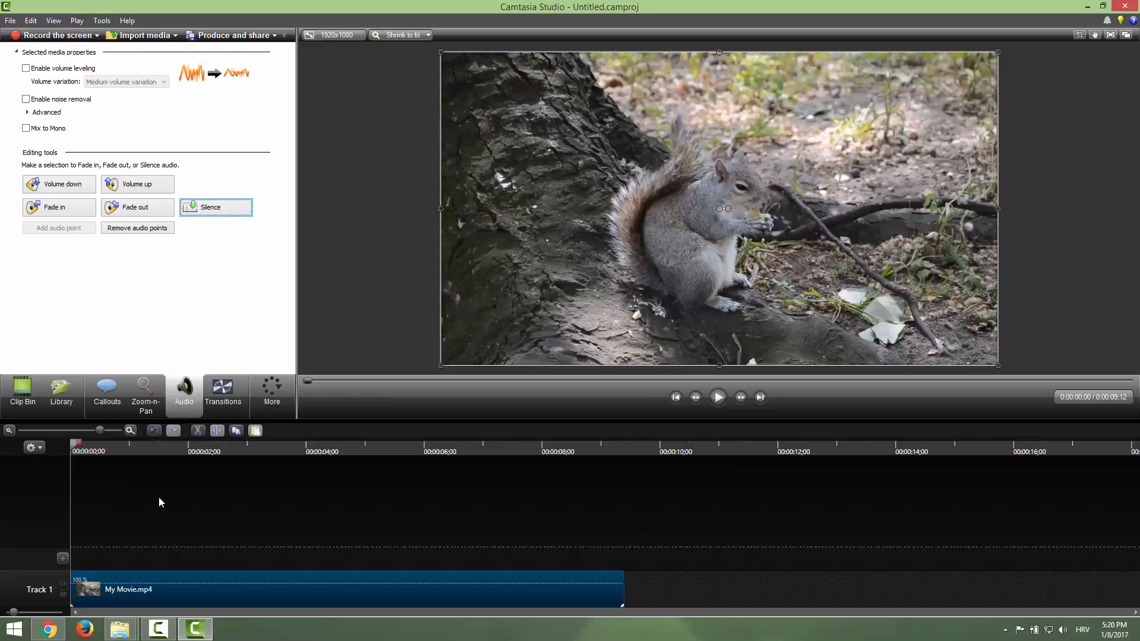
mouse_move(264, 494)
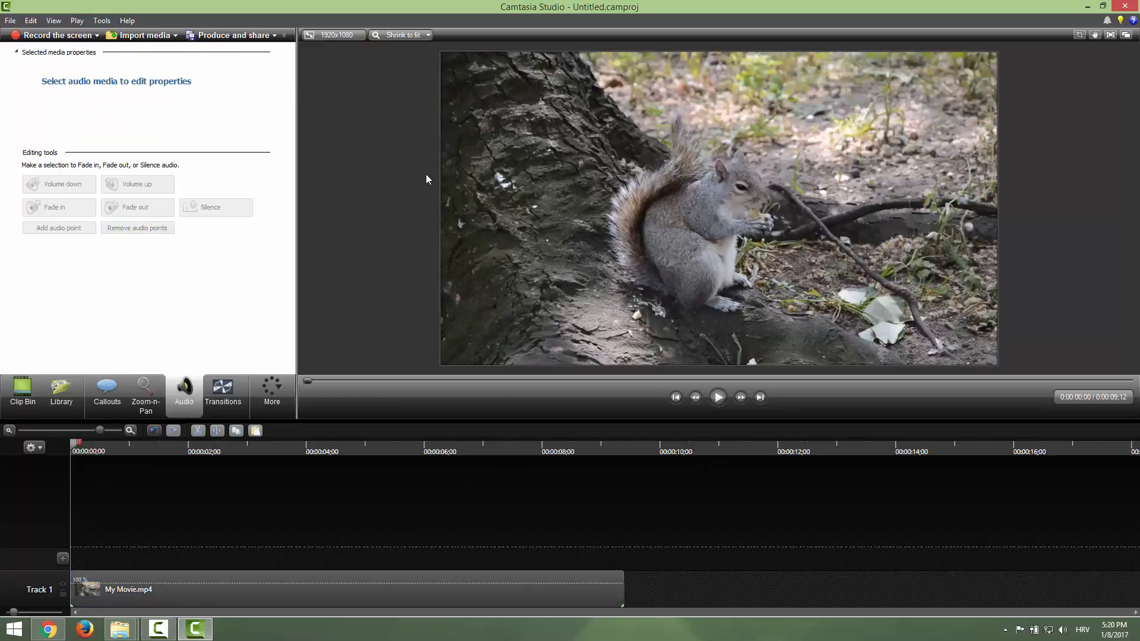
click(229, 34)
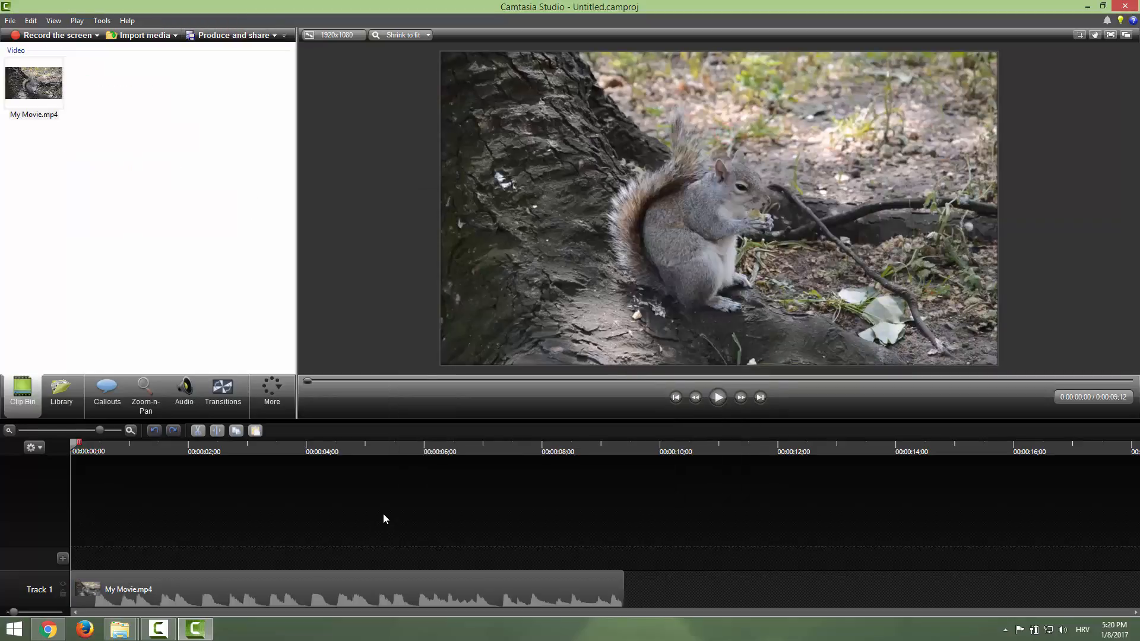
Separate the clip's audio onto its own Track 2 via Separate video and audio.
right_click(323, 594)
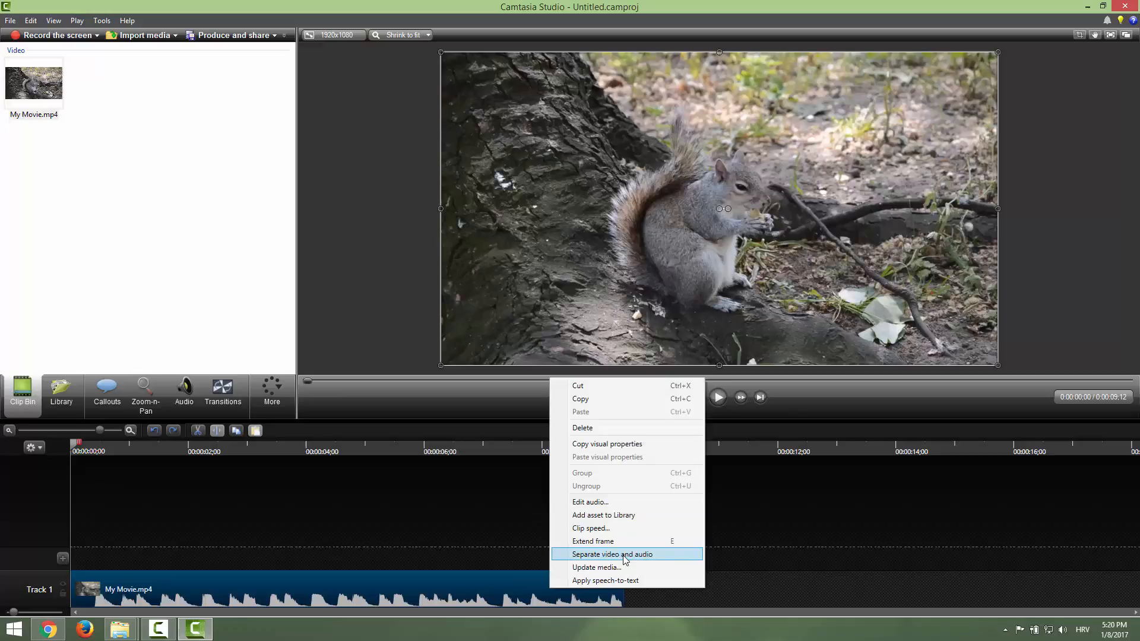
click(613, 554)
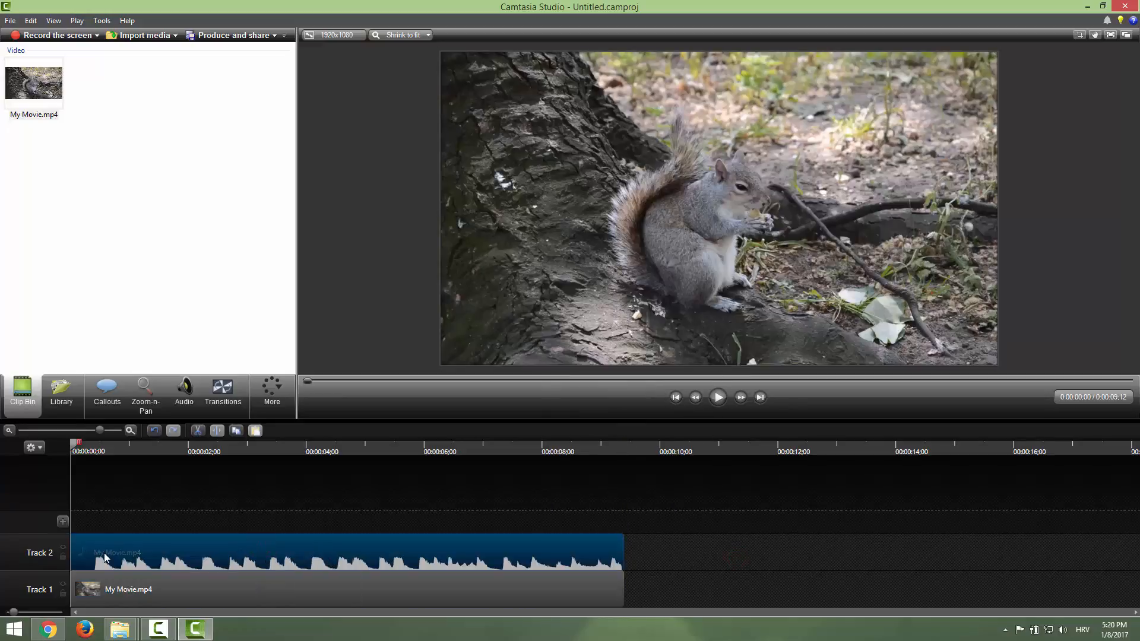
mouse_move(127, 590)
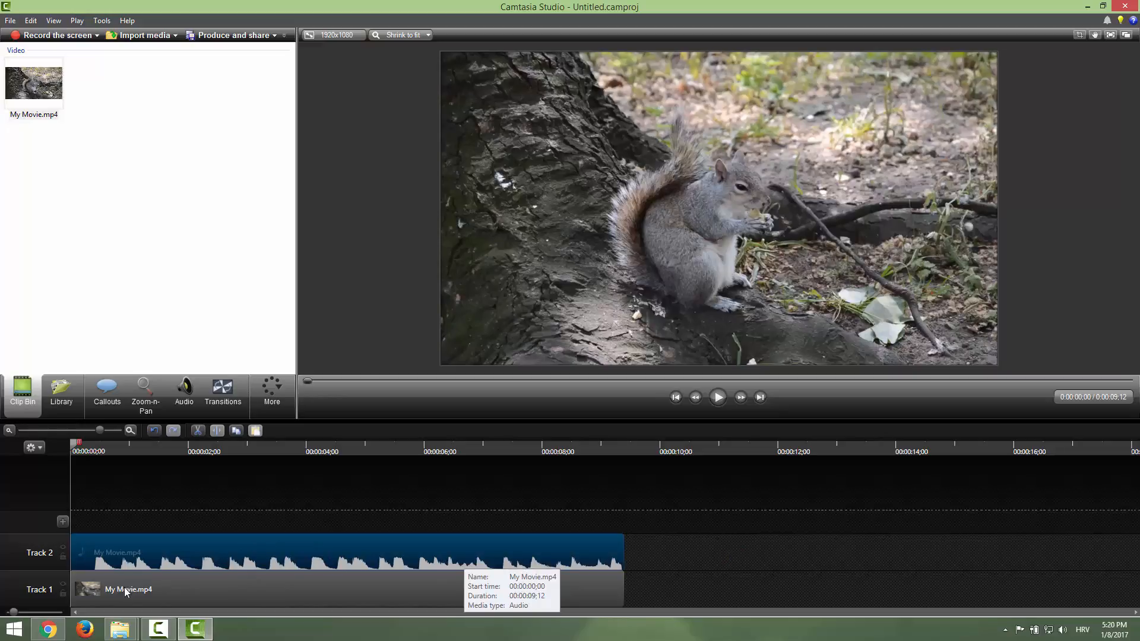
Delete the separated audio from Track 2 and play back the now-silent video.
click(127, 590)
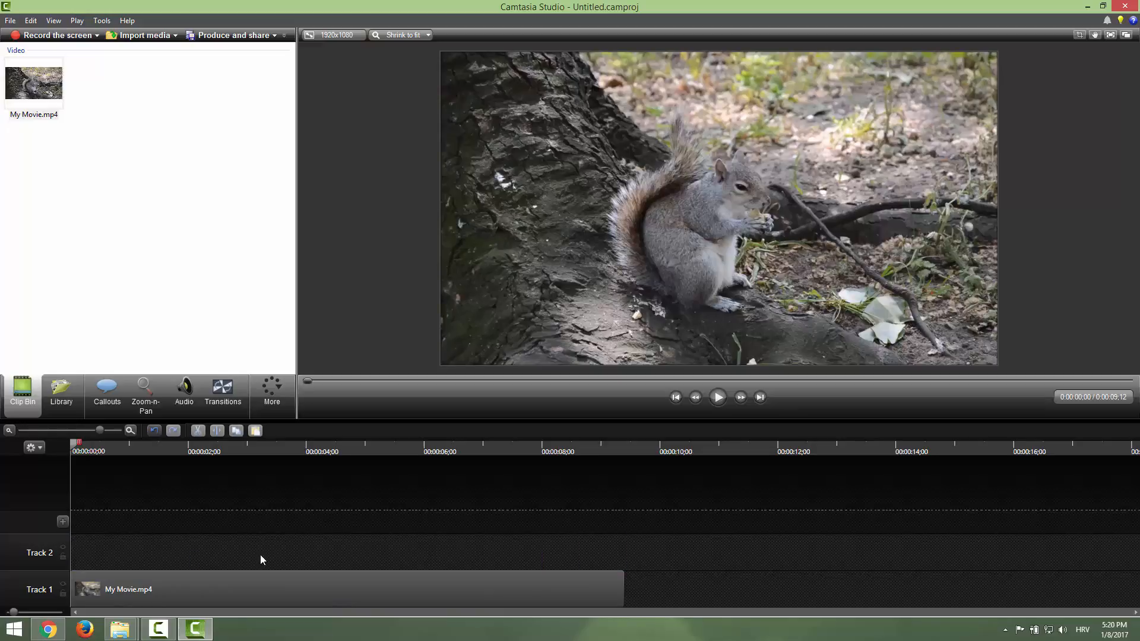
click(718, 397)
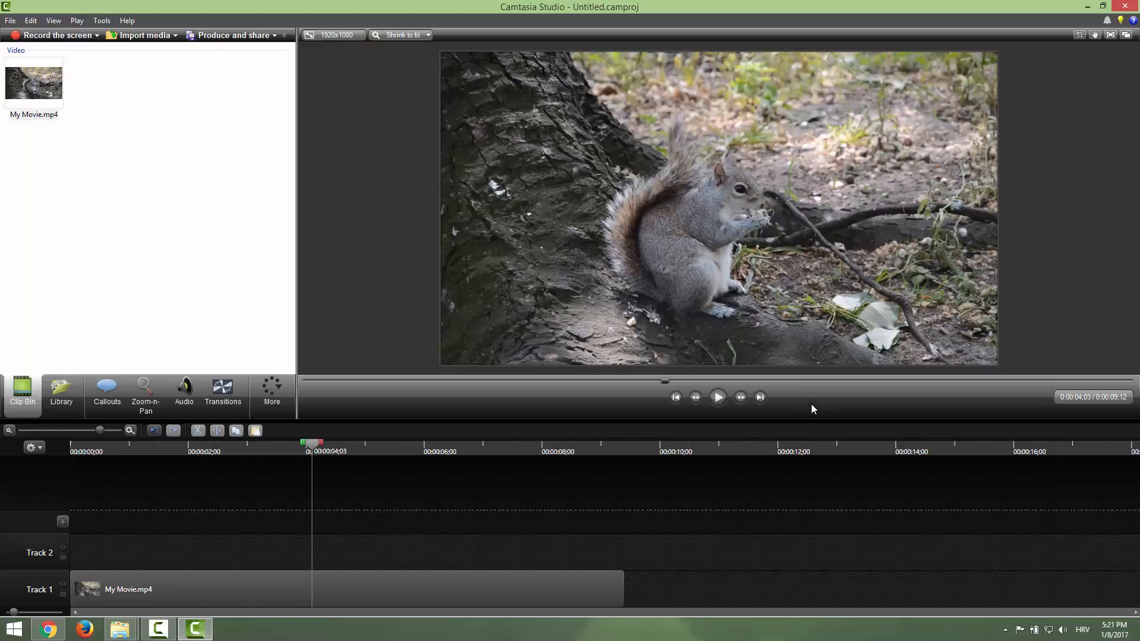
mouse_move(828, 406)
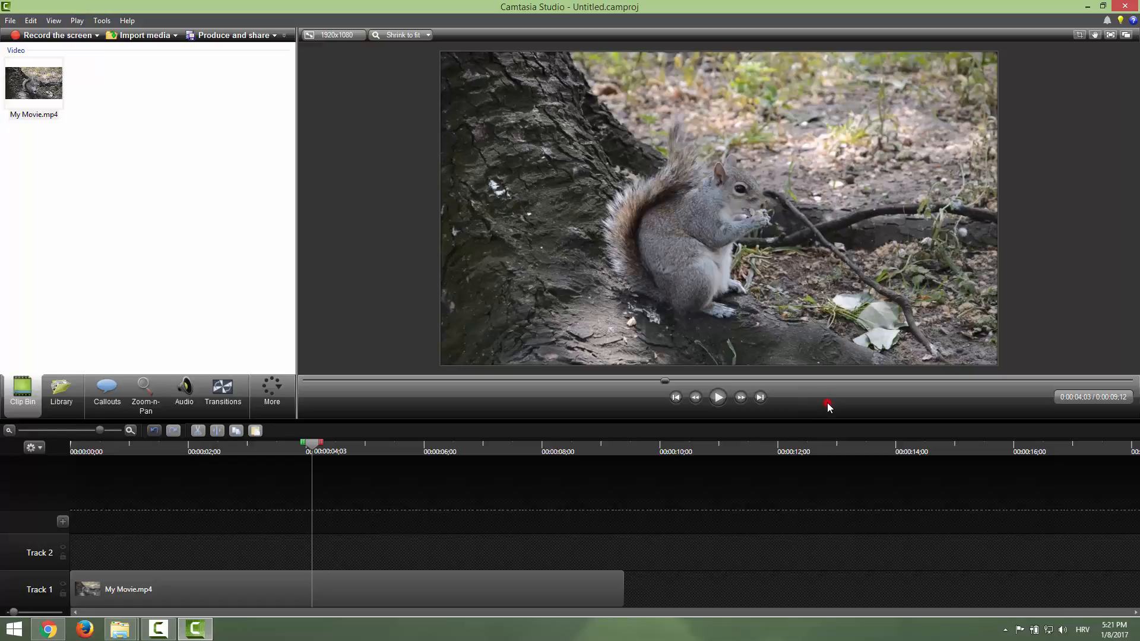